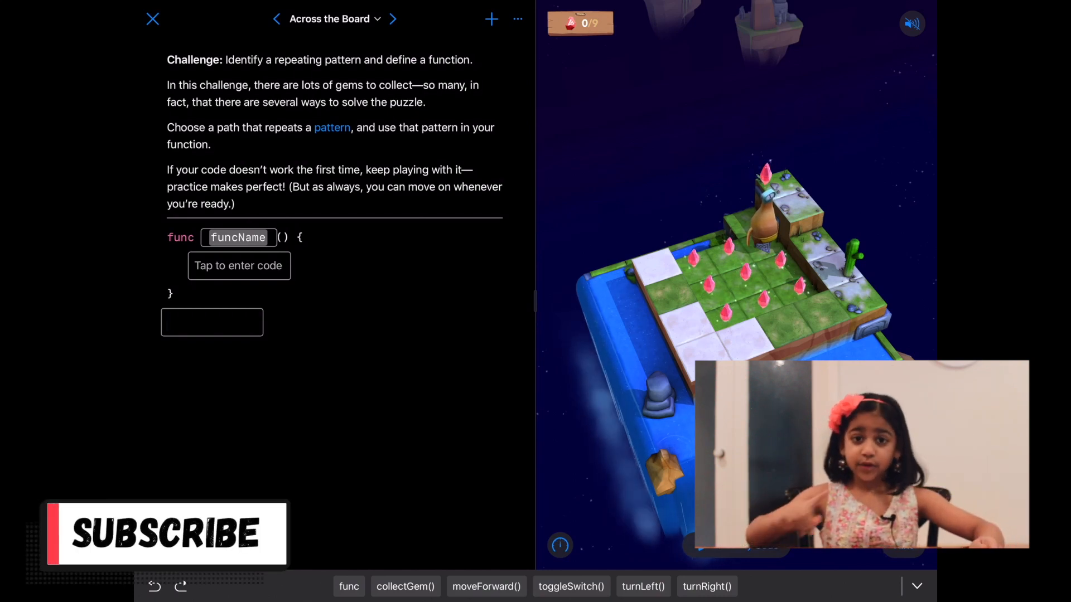
# - Rename the placeholder function in Across the Board to solveRow
pyautogui.click(212, 322)
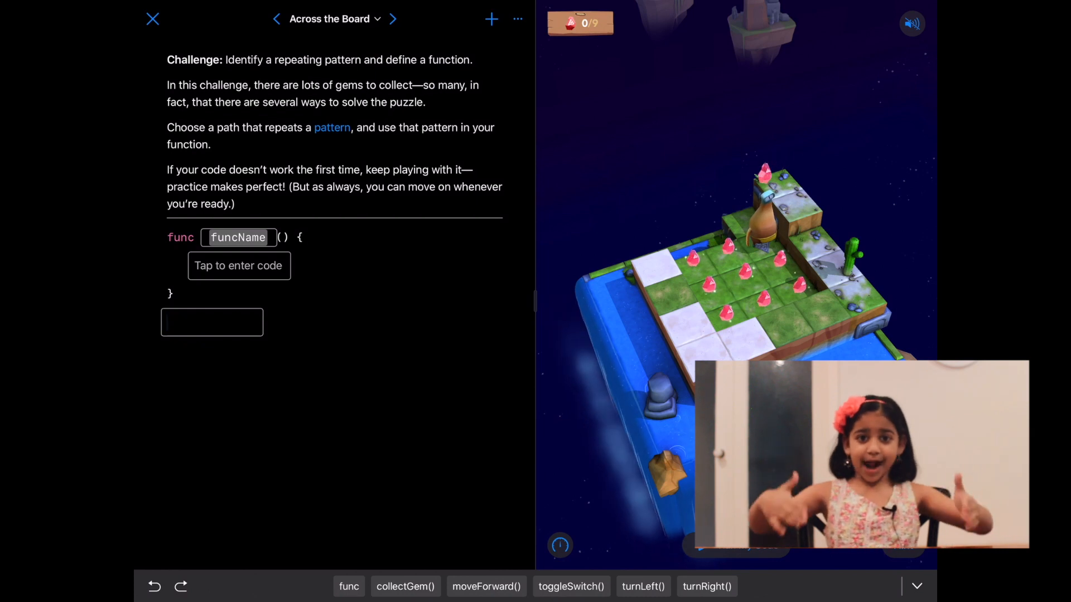
pyautogui.click(237, 237)
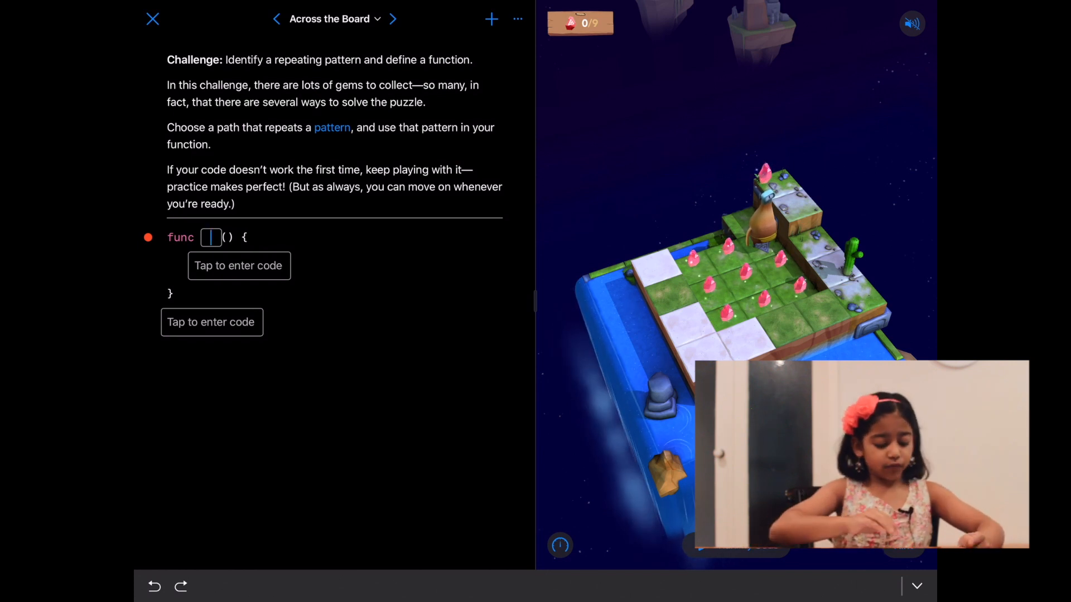
pyautogui.write('s')
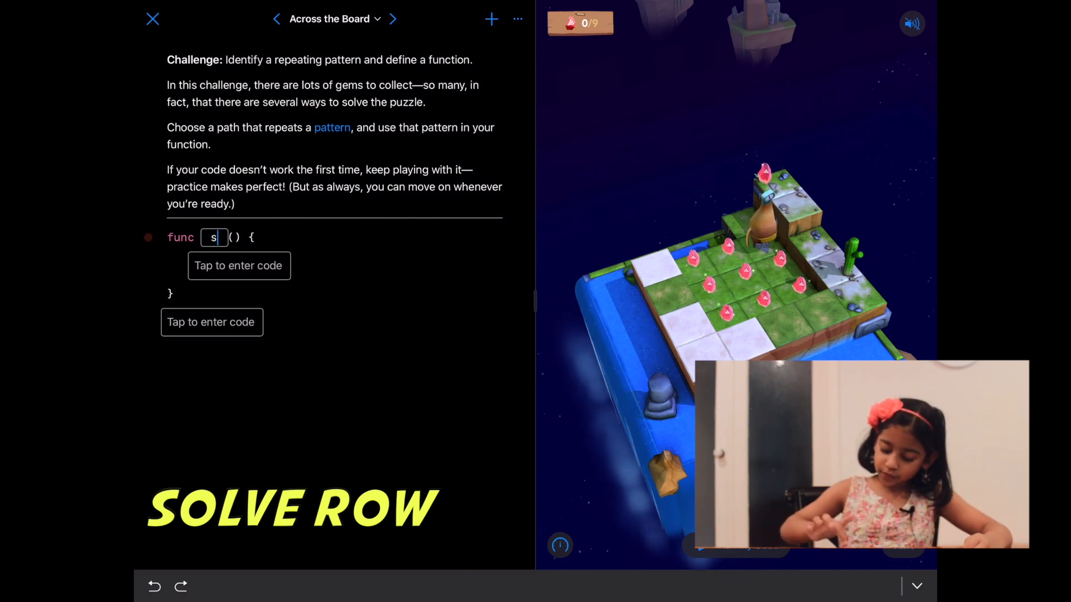
pyautogui.write('olv')
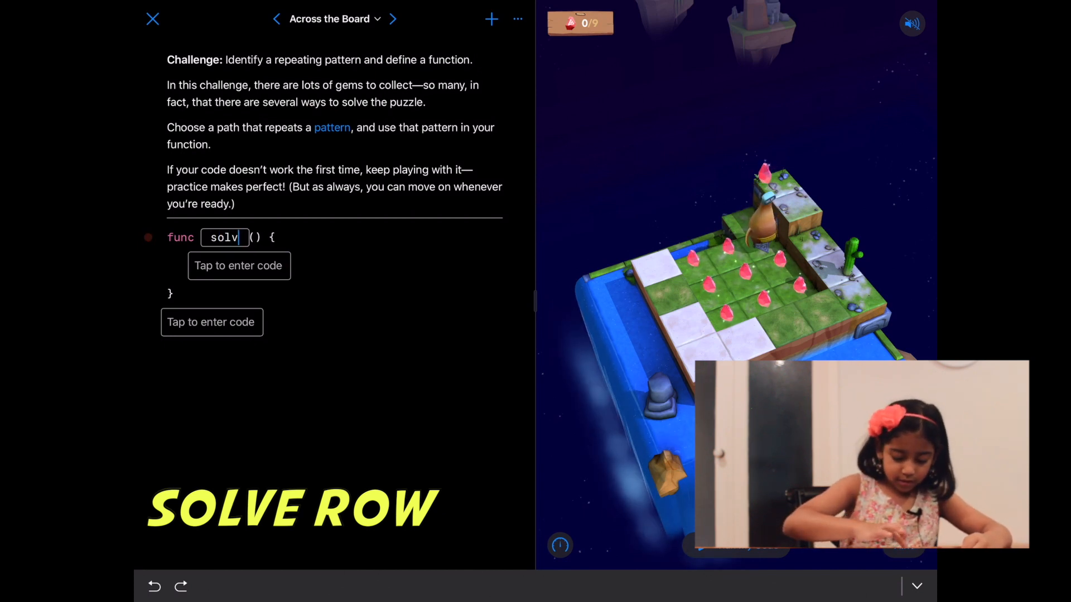
pyautogui.write('eRow')
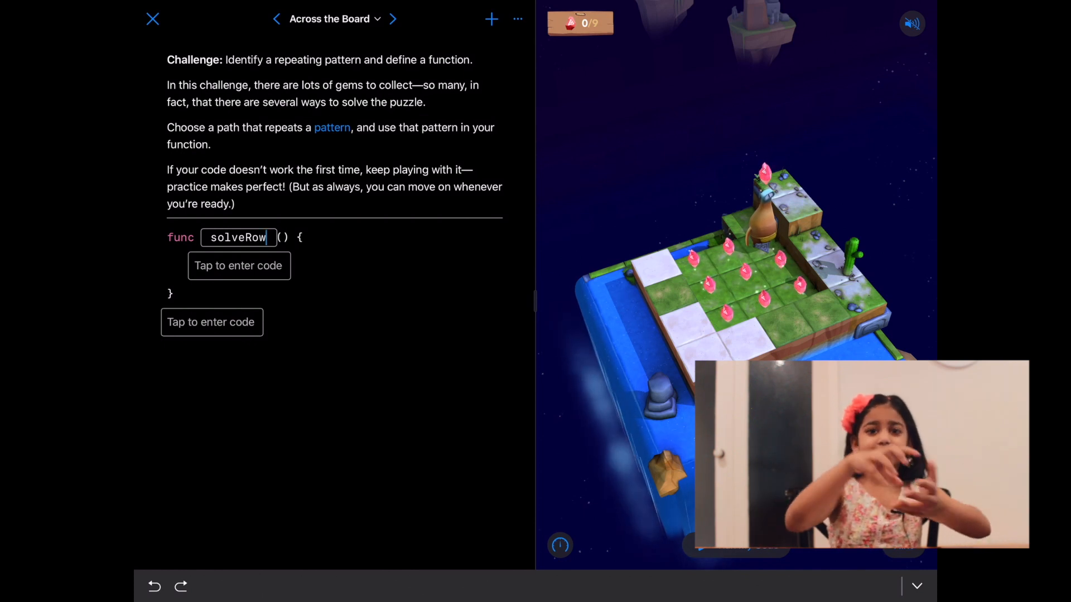
# - Fill solveRow with collectGem() and moveForward() commands and call it once
pyautogui.click(238, 265)
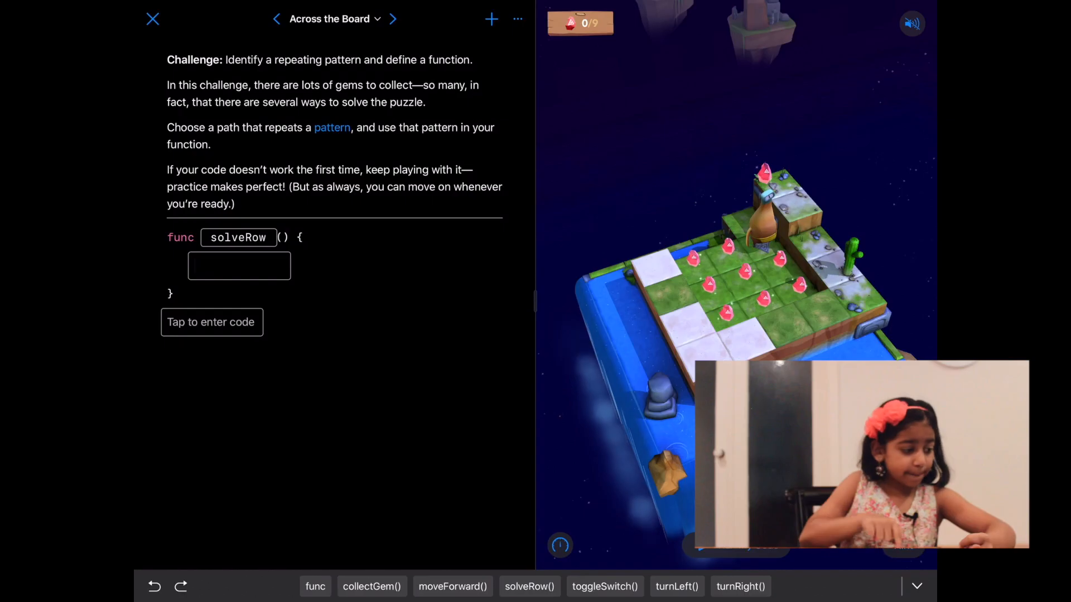
pyautogui.click(372, 587)
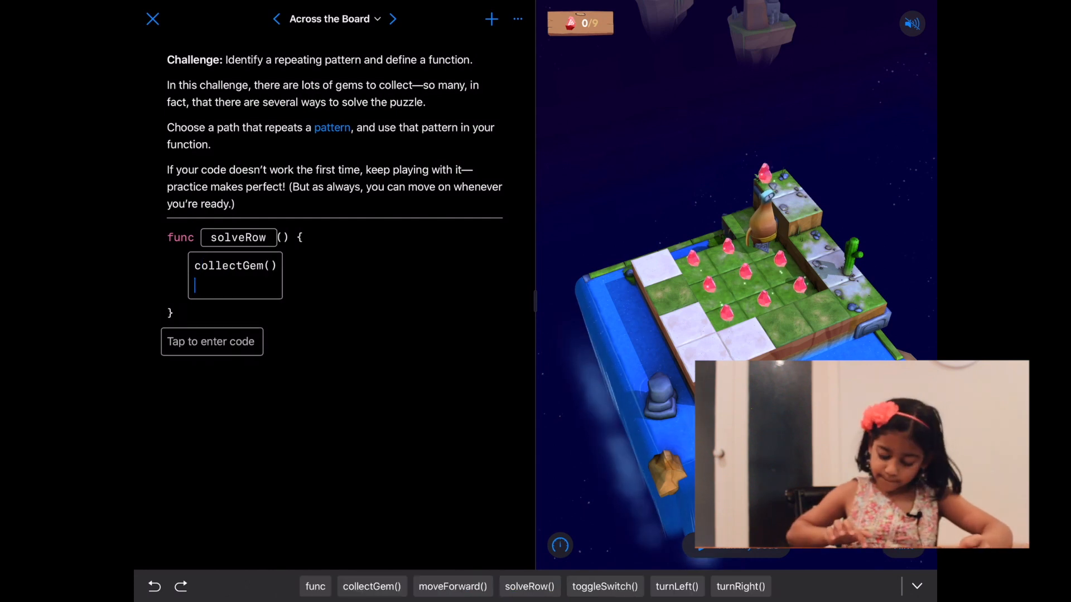
pyautogui.click(452, 586)
pyautogui.write('c')
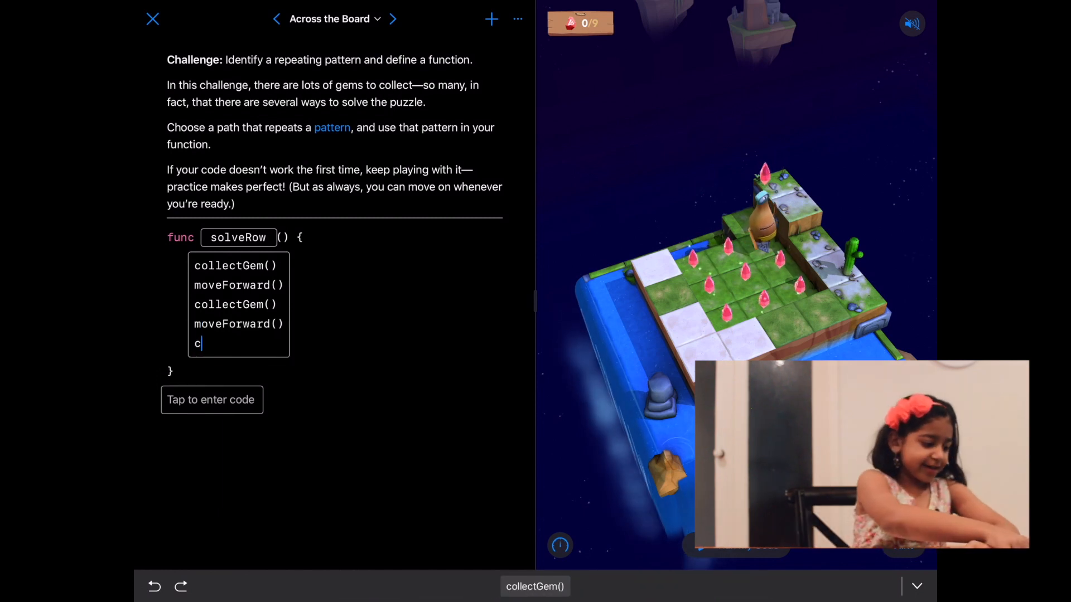
pyautogui.write('ollectGem()')
pyautogui.click(212, 399)
pyautogui.write('solveRow(')
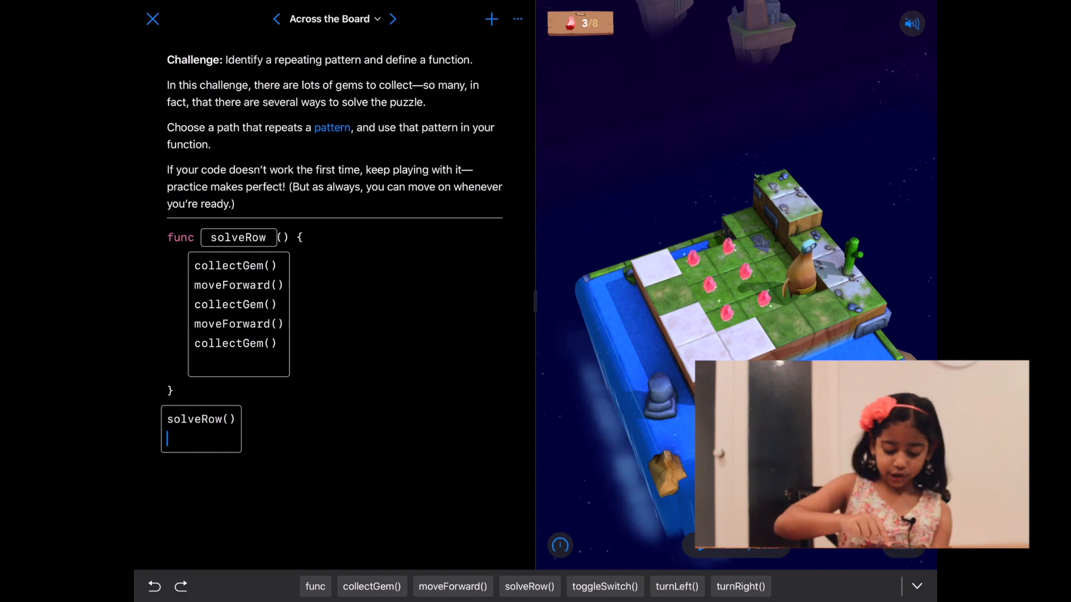
# - Add turnRight(), moveForward(), turnRight() and a second solveRow() call to the main code
pyautogui.write('t')
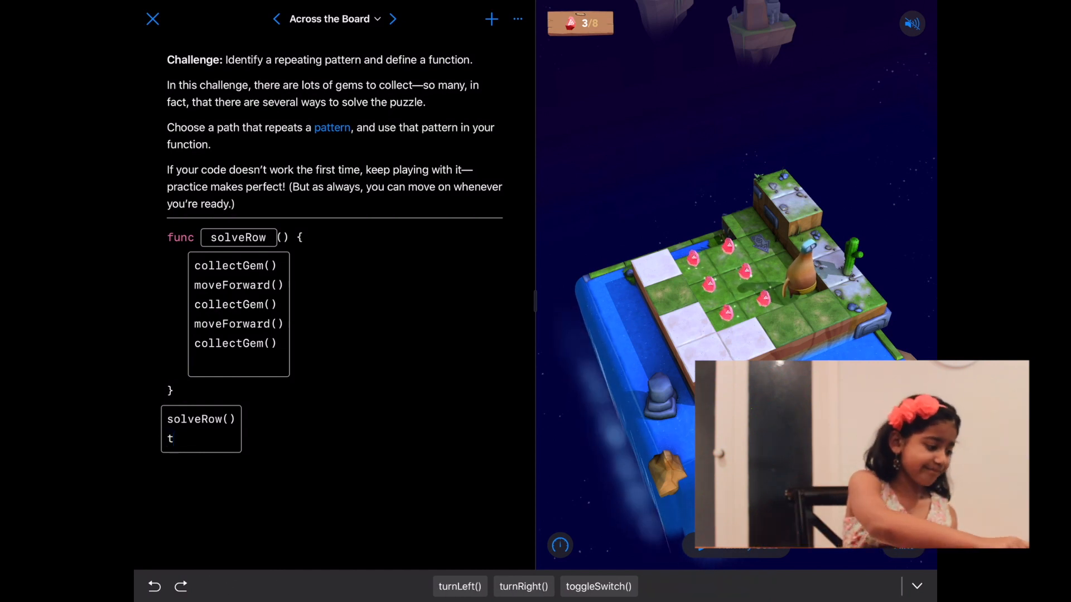
pyautogui.write('turnRight()')
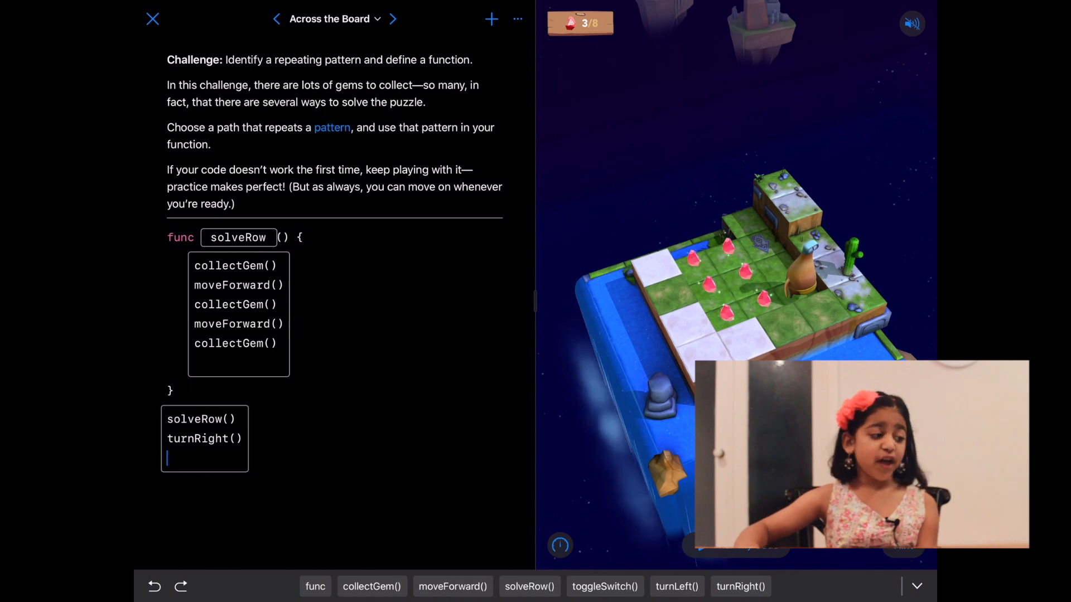
pyautogui.write('moveForward(')
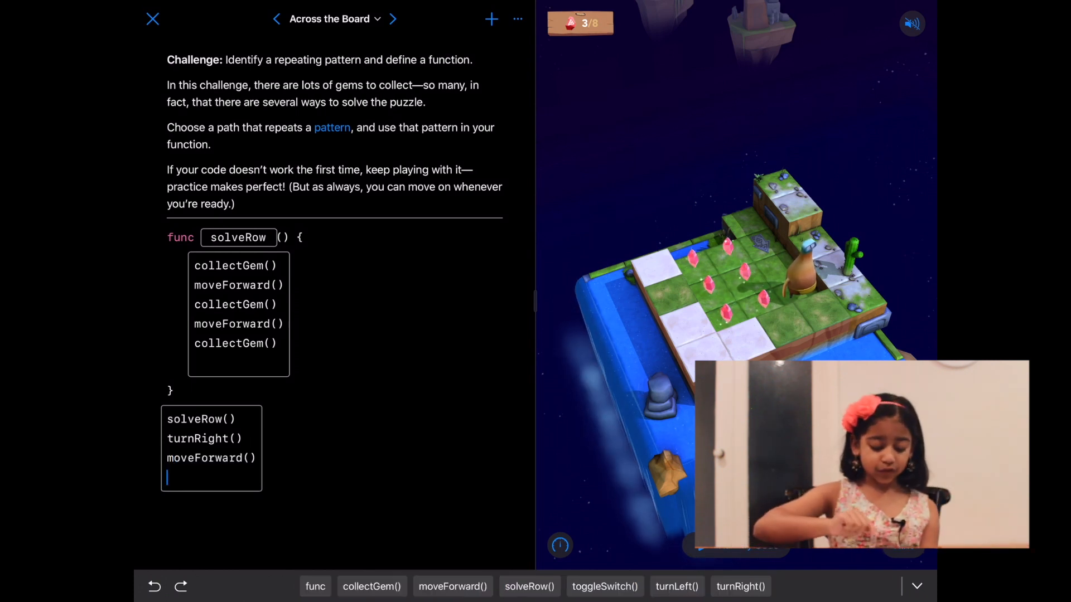
pyautogui.write('t')
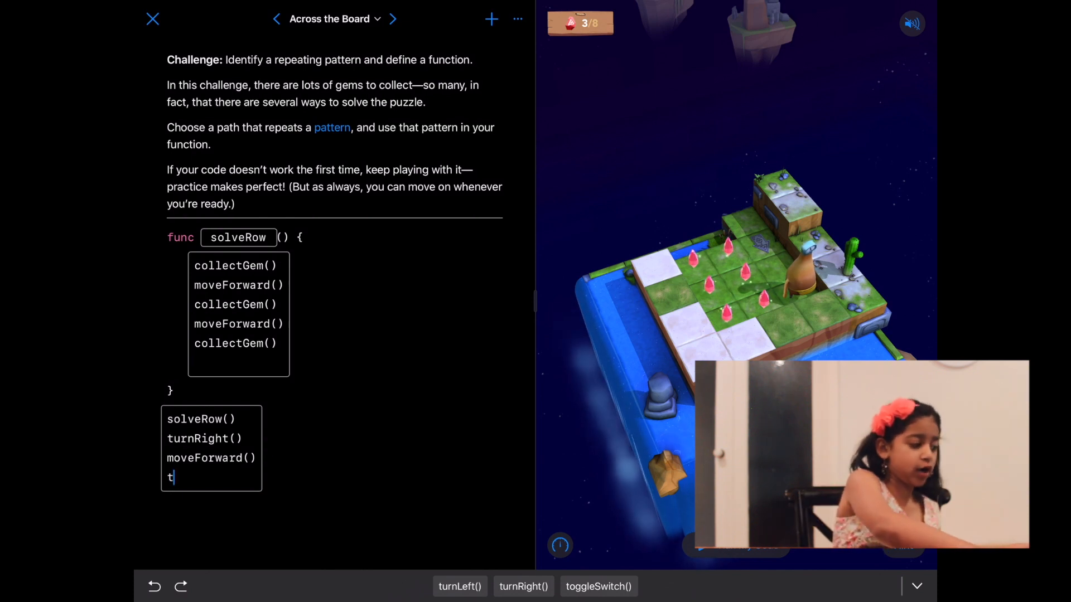
pyautogui.write('urnRight()')
pyautogui.write('solveRow(')
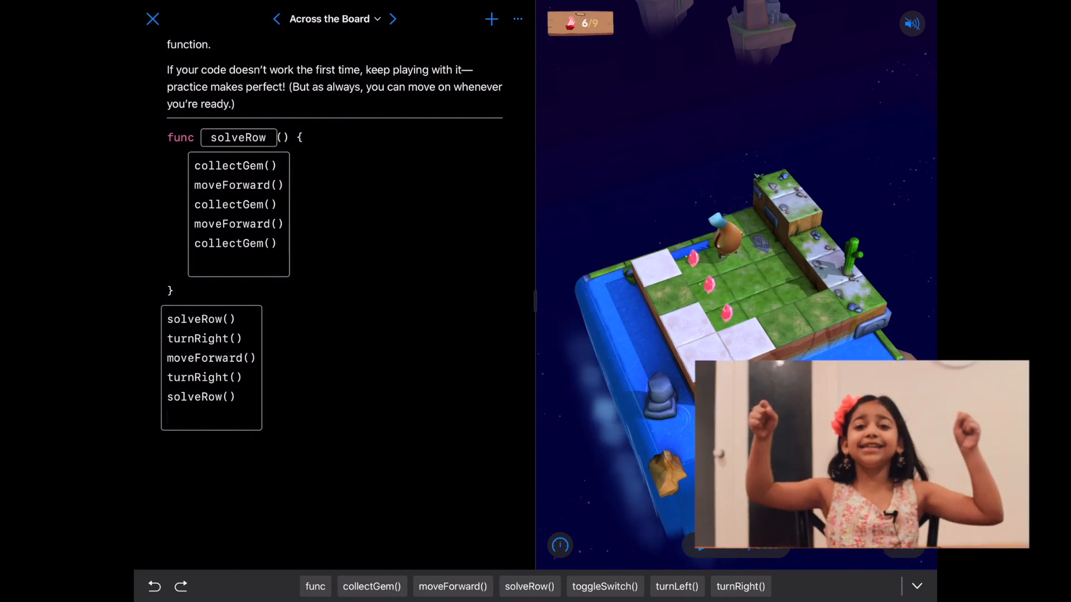
# - Add turnLeft(), moveForward(), turnLeft() and a third solveRow() call for the last row
pyautogui.write('t')
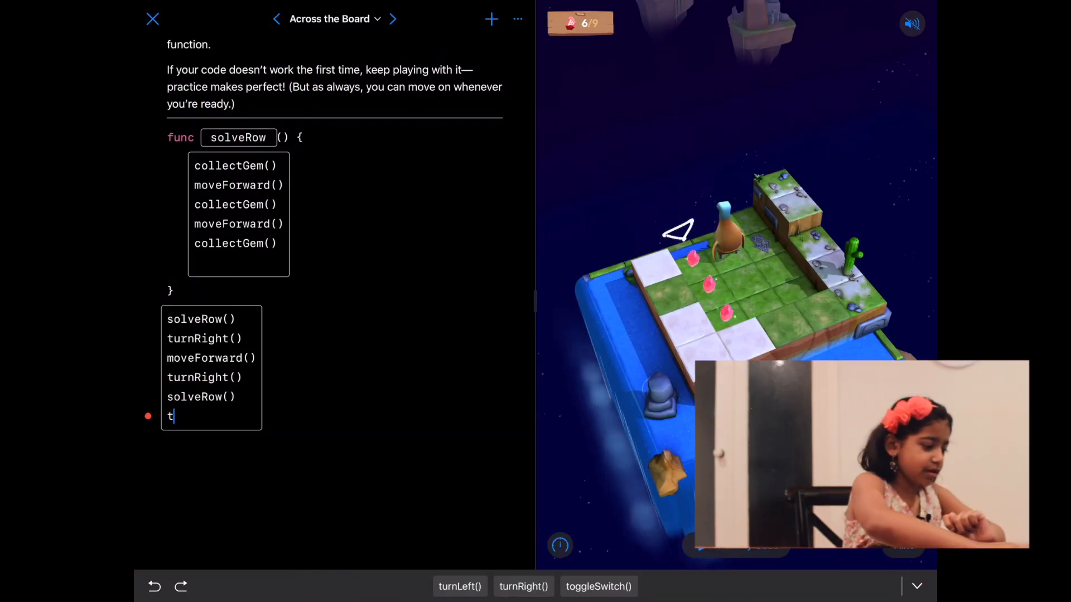
pyautogui.write('turnLeft()')
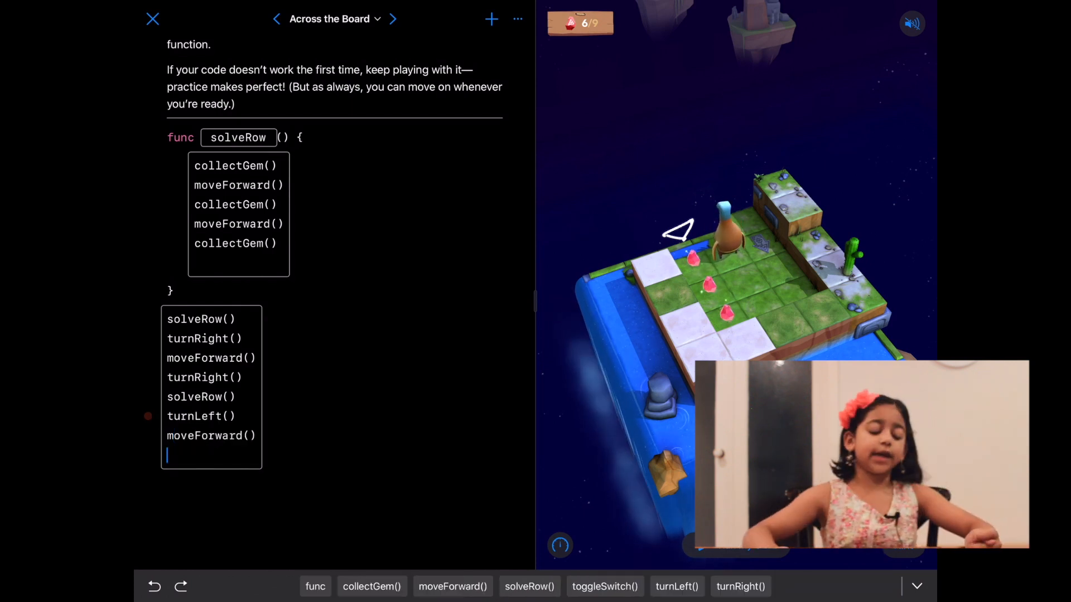
pyautogui.write('turnLeft(')
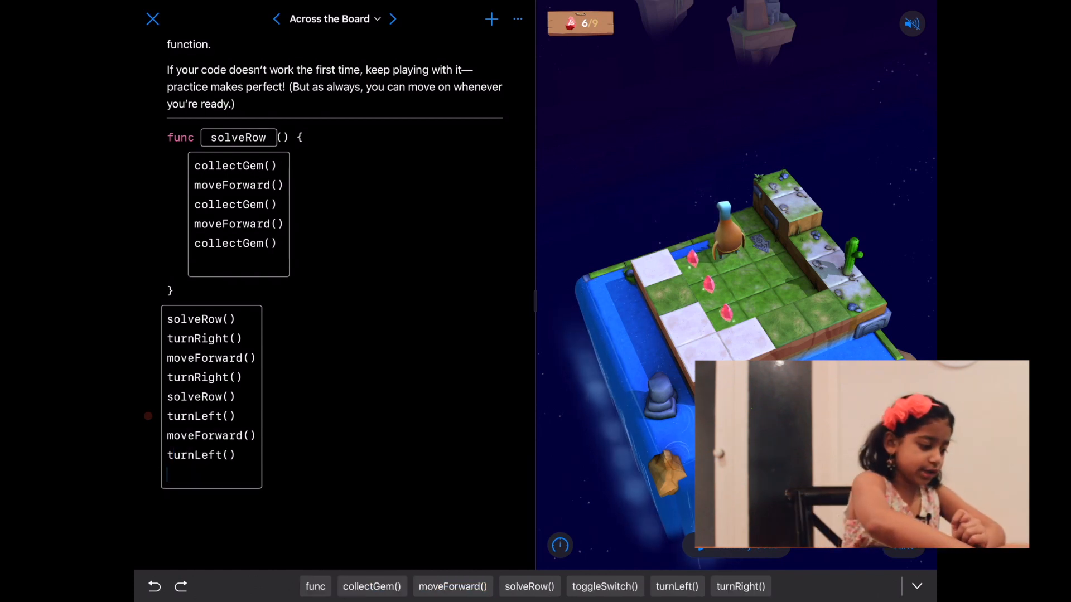
pyautogui.click(529, 586)
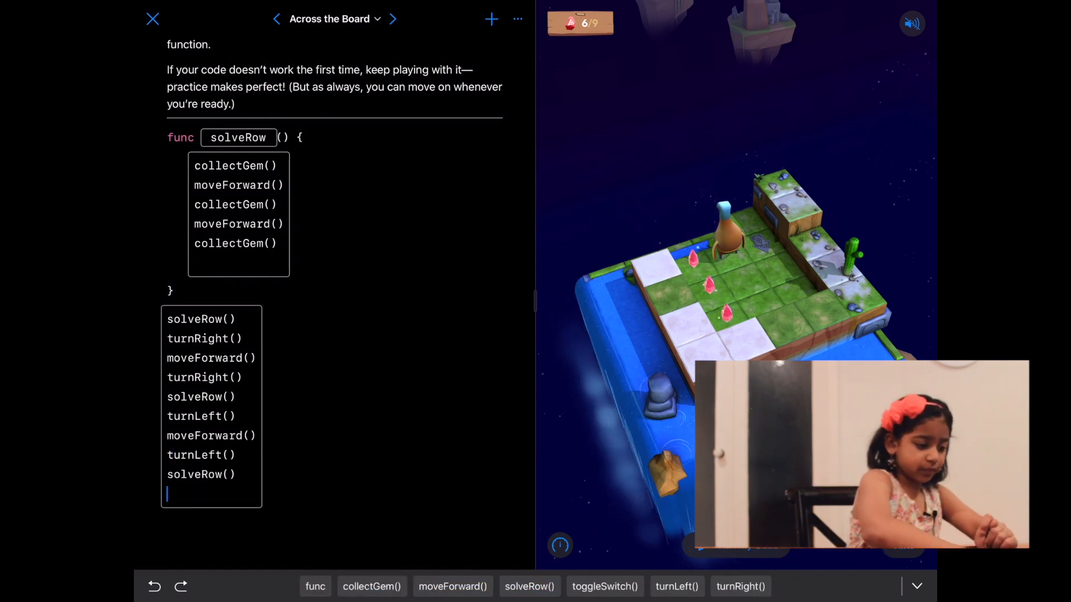